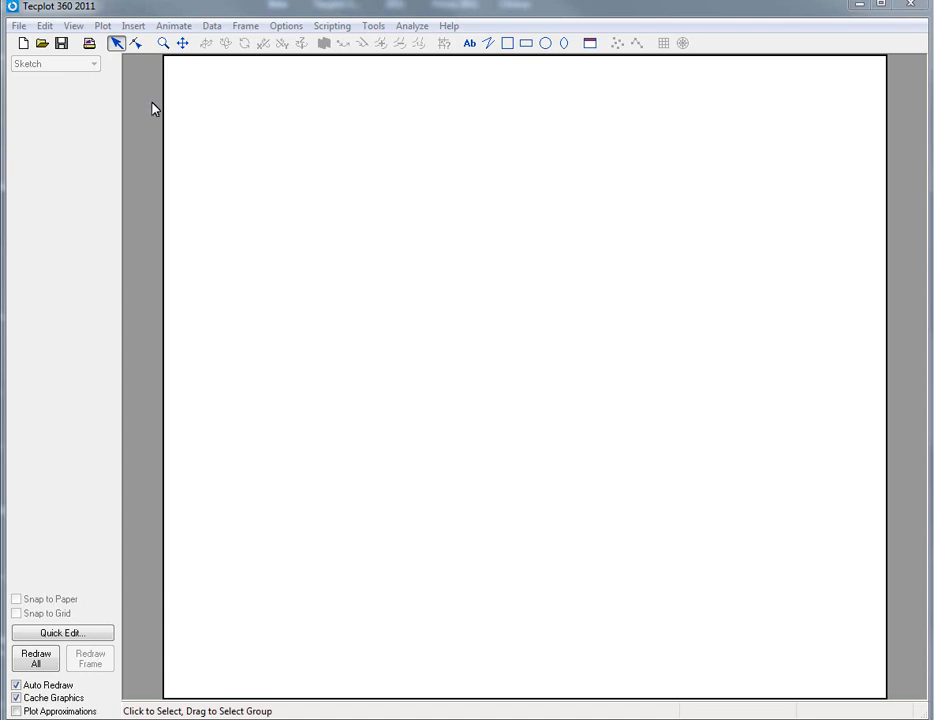
{"action": "mouse_move", "coordinate": [158, 120]}
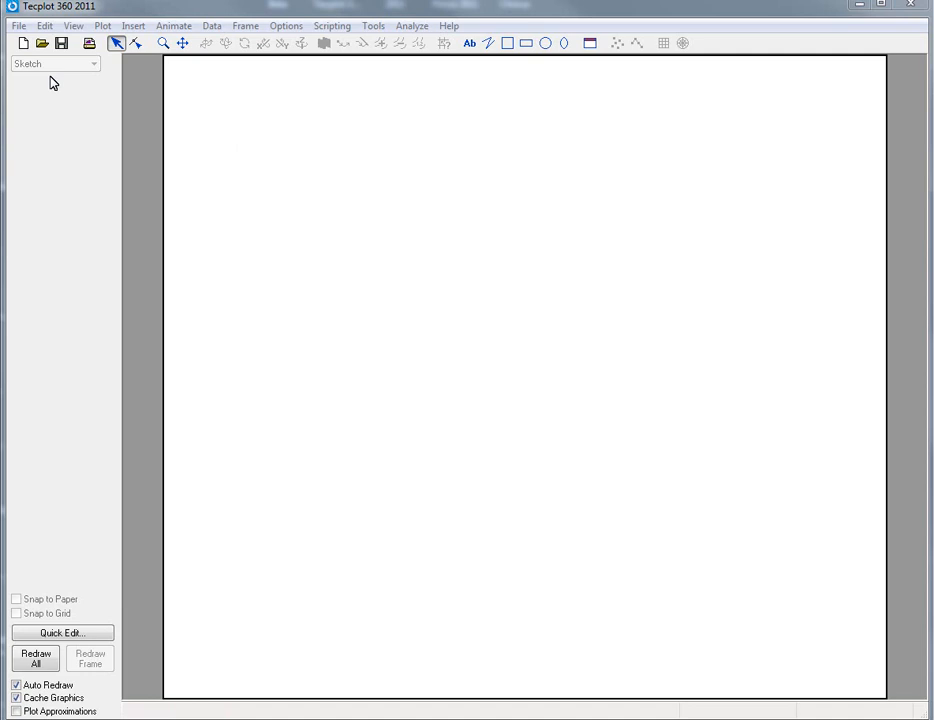
- Start loading a data file and choose the CGNS Loader import format
{"action": "left_click", "coordinate": [18, 25]}
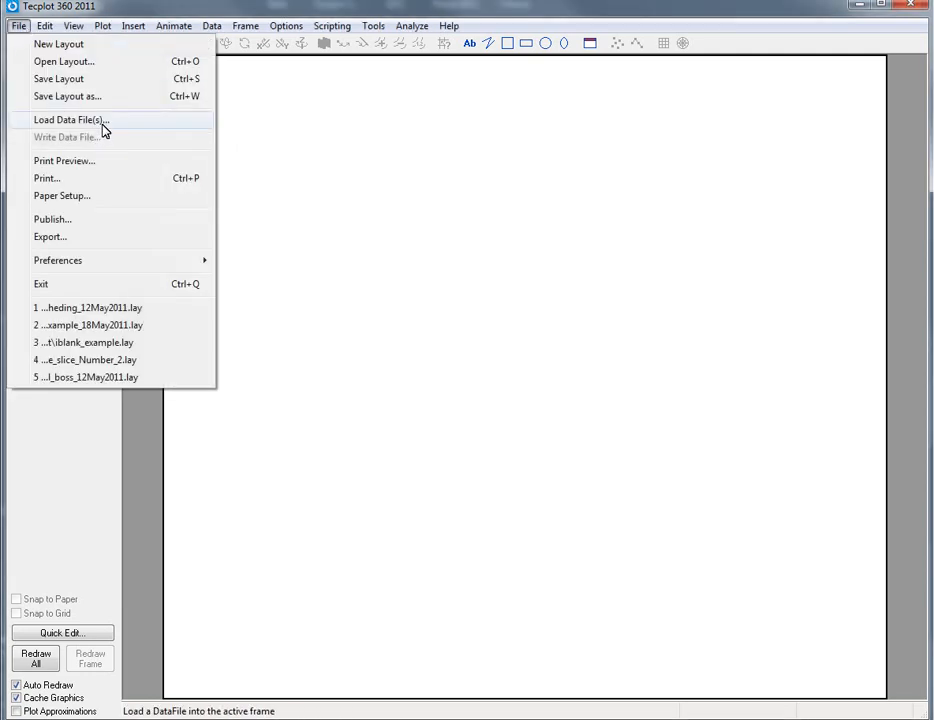
{"action": "left_click", "coordinate": [70, 120]}
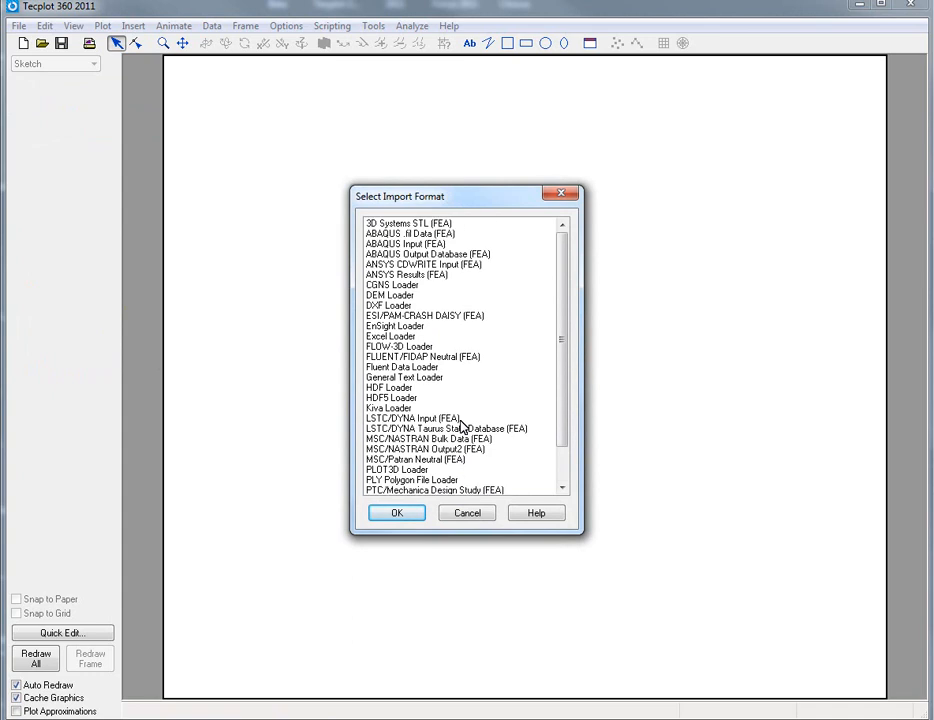
{"action": "left_click", "coordinate": [391, 285]}
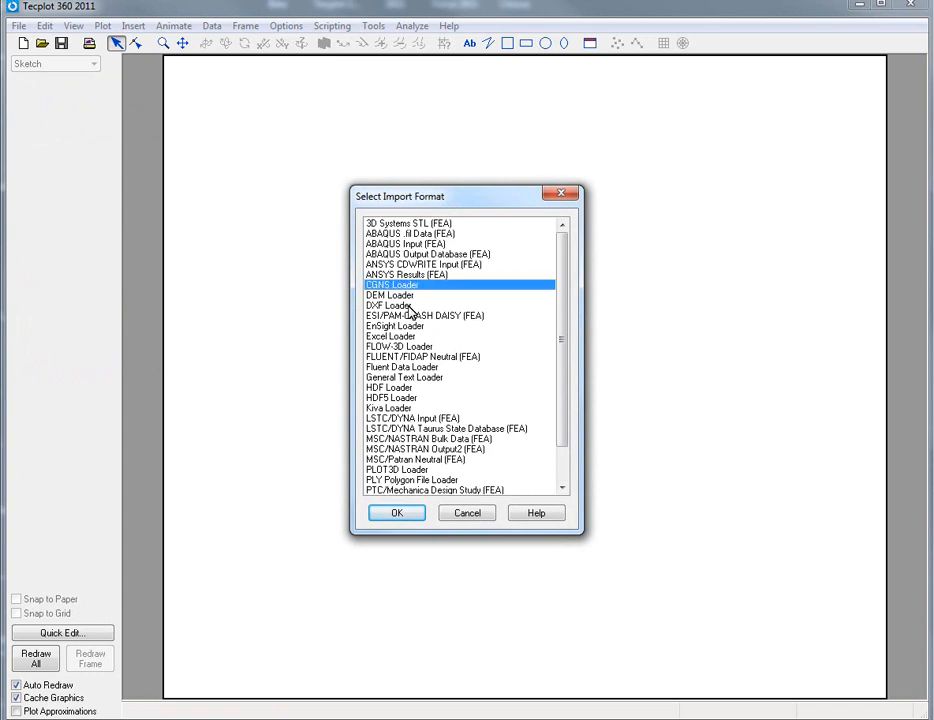
{"action": "left_click", "coordinate": [396, 512]}
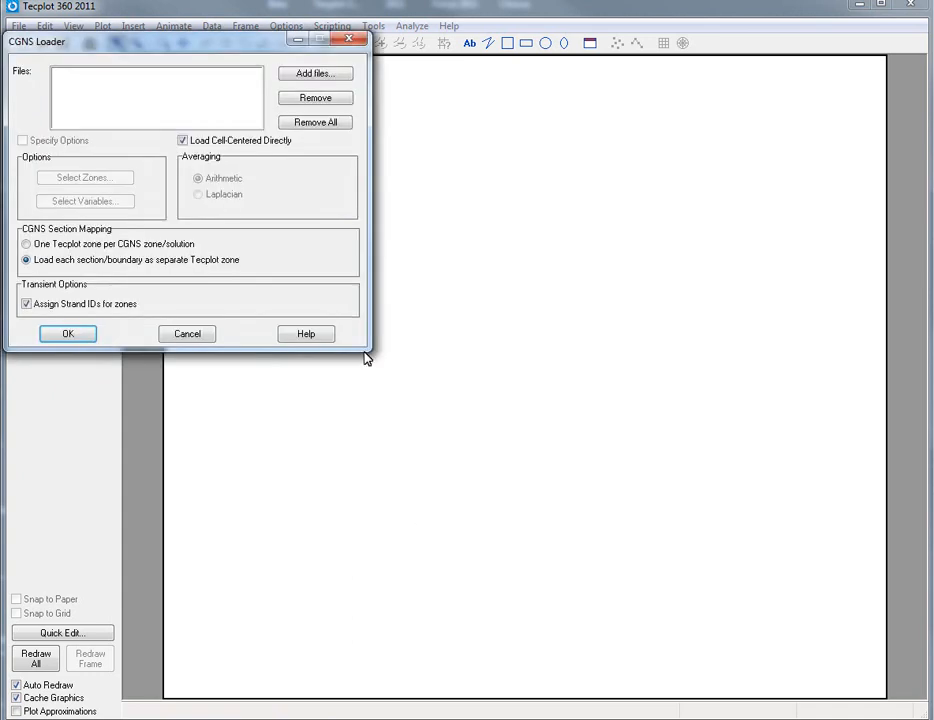
- Move the CGNS dialog, select 'One Tecplot zone per CGNS zone/solution', and exit without loading
{"action": "left_click_drag", "start_coordinate": [185, 41], "coordinate": [222, 195]}
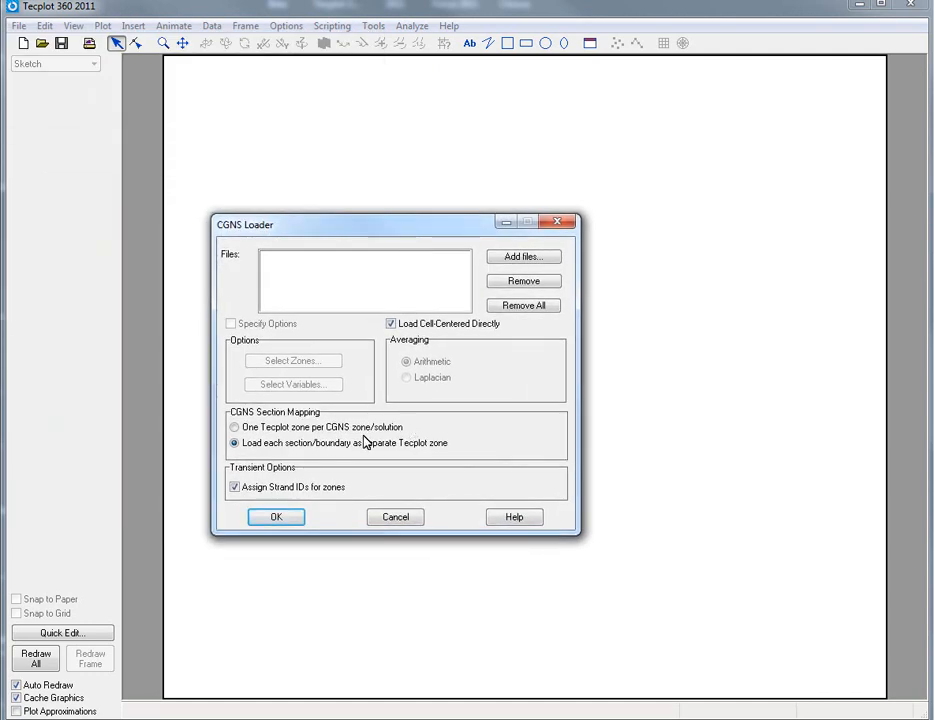
{"action": "left_click", "coordinate": [235, 427]}
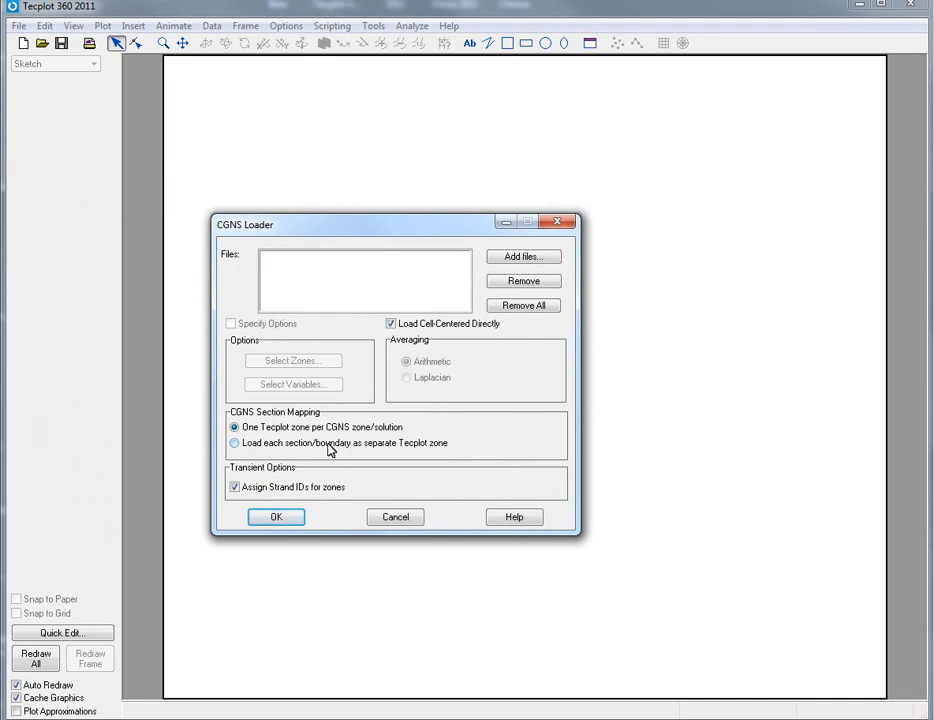
{"action": "mouse_move", "coordinate": [407, 434]}
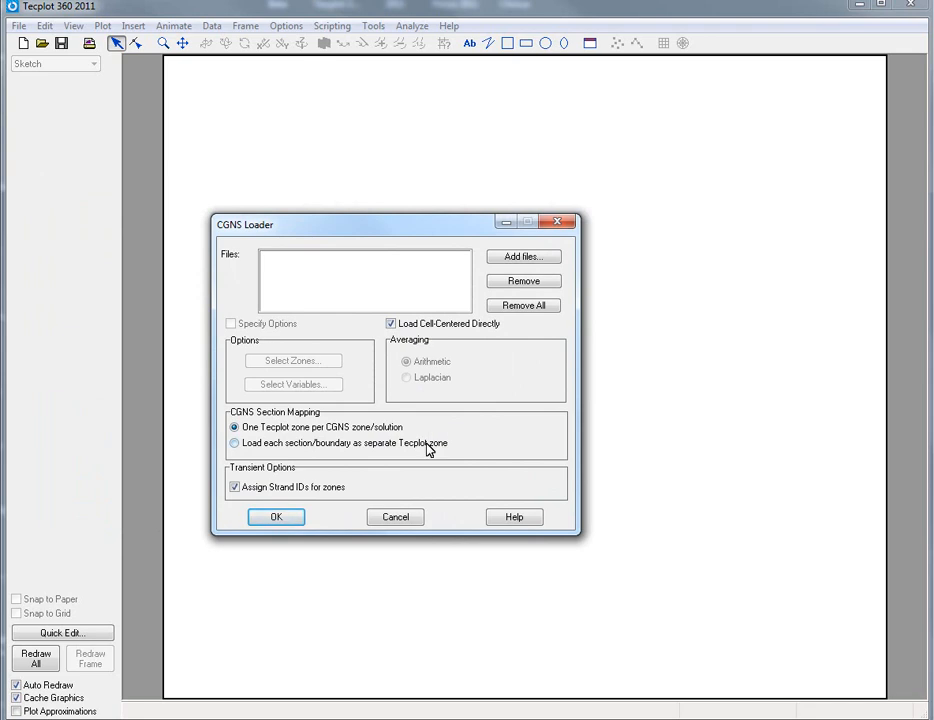
{"action": "mouse_move", "coordinate": [448, 362]}
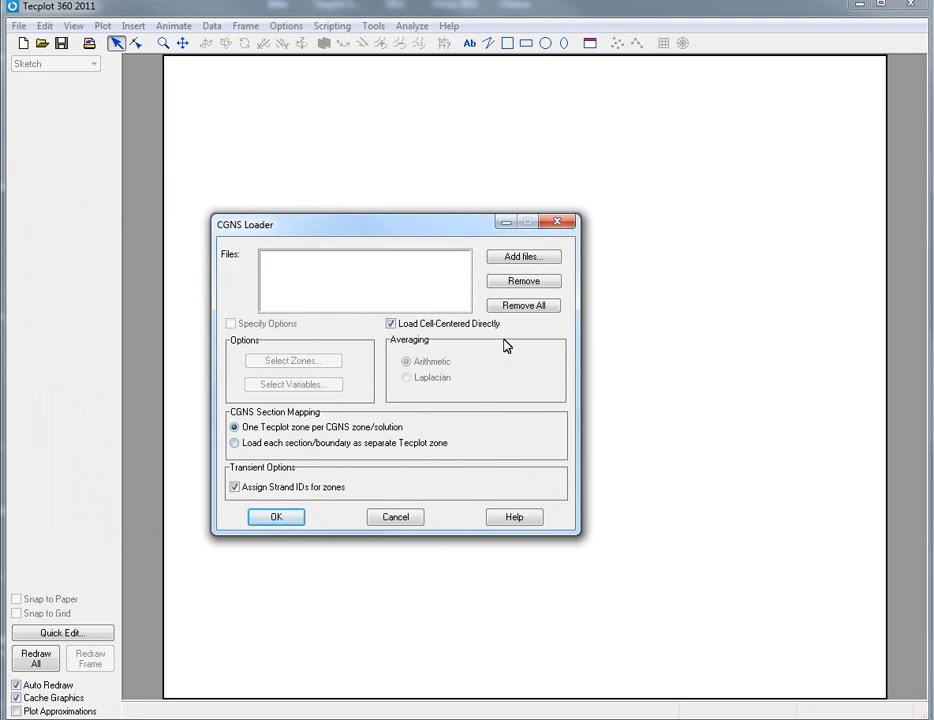
{"action": "mouse_move", "coordinate": [508, 370]}
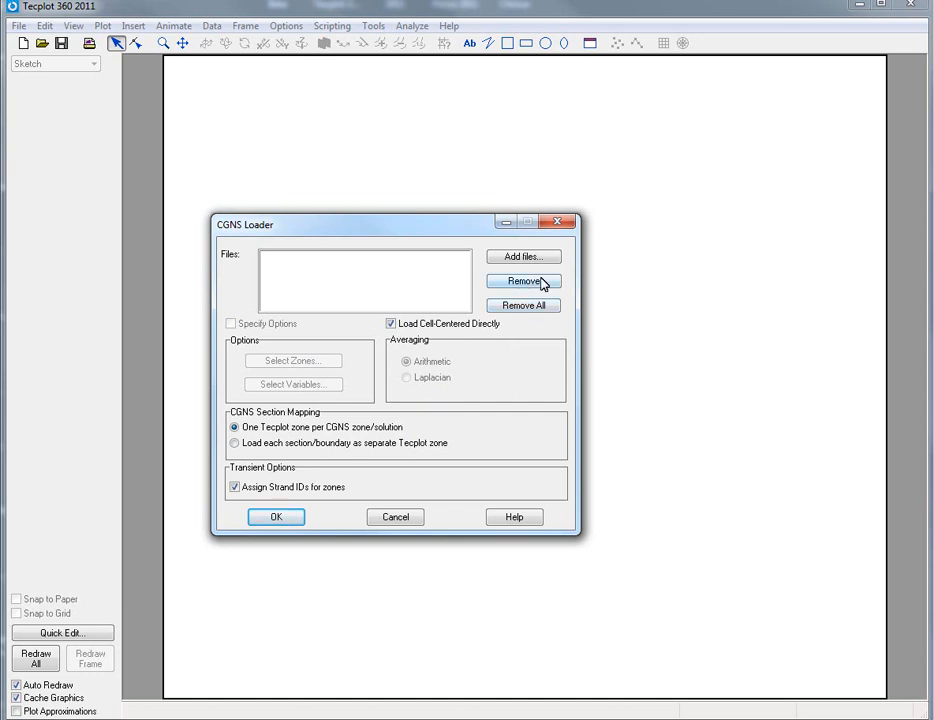
{"action": "mouse_move", "coordinate": [542, 343]}
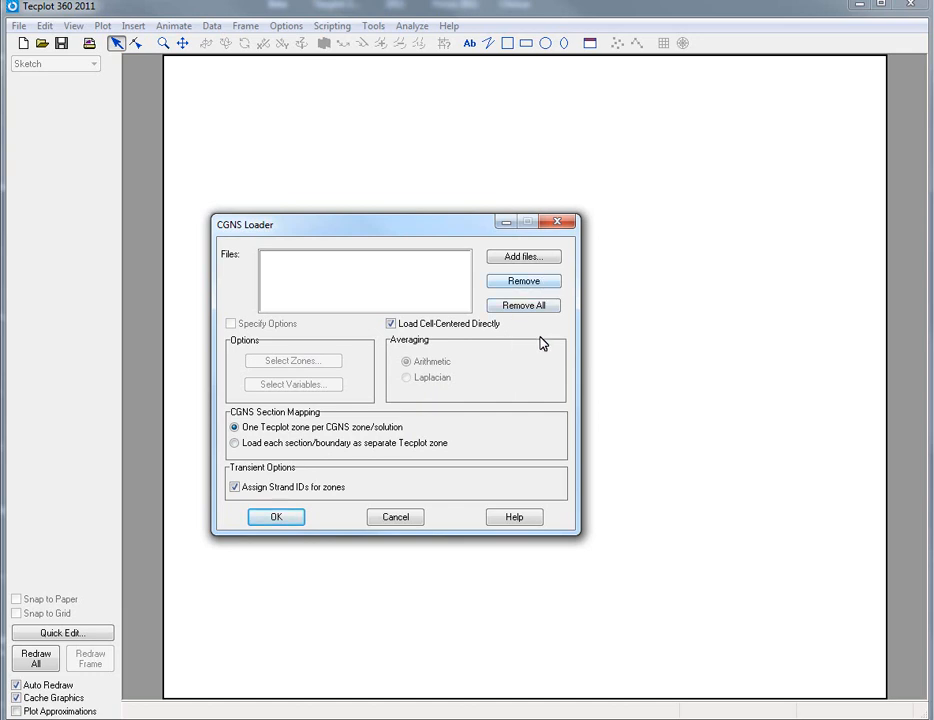
{"action": "left_click", "coordinate": [395, 517]}
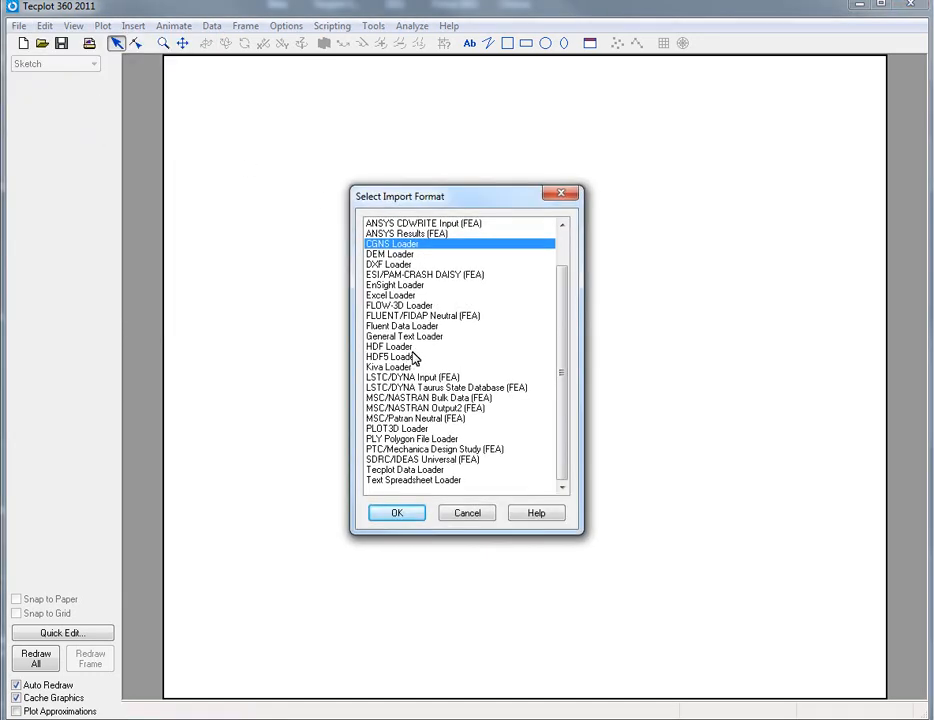
{"action": "mouse_move", "coordinate": [410, 318]}
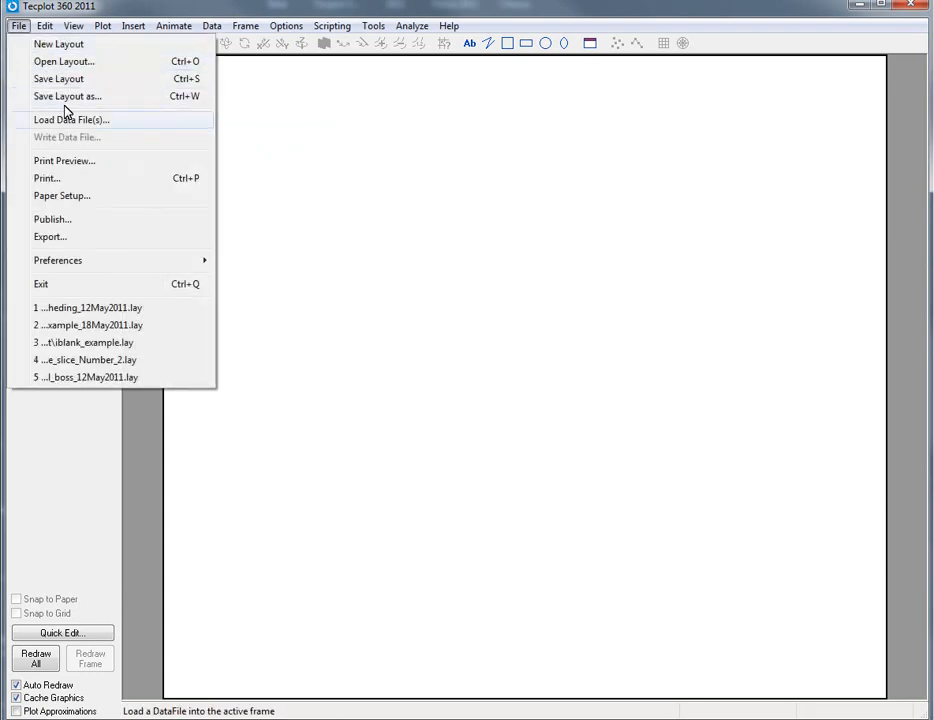
- Load Data File(s) again and choose the Fluent Data Loader format
{"action": "left_click", "coordinate": [71, 120]}
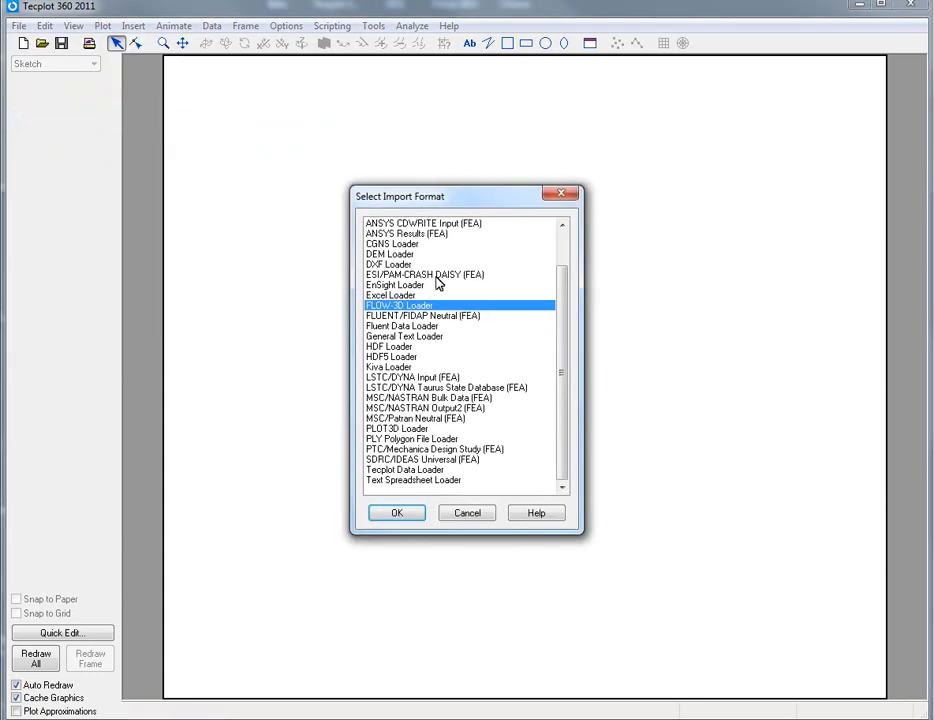
{"action": "left_click", "coordinate": [402, 326]}
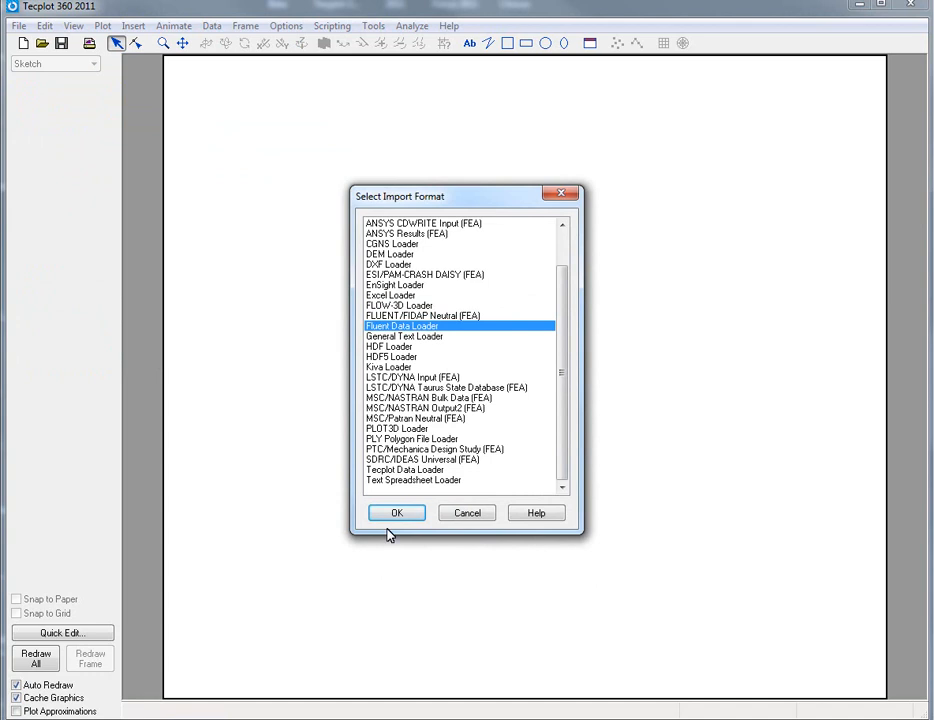
{"action": "left_click", "coordinate": [396, 512]}
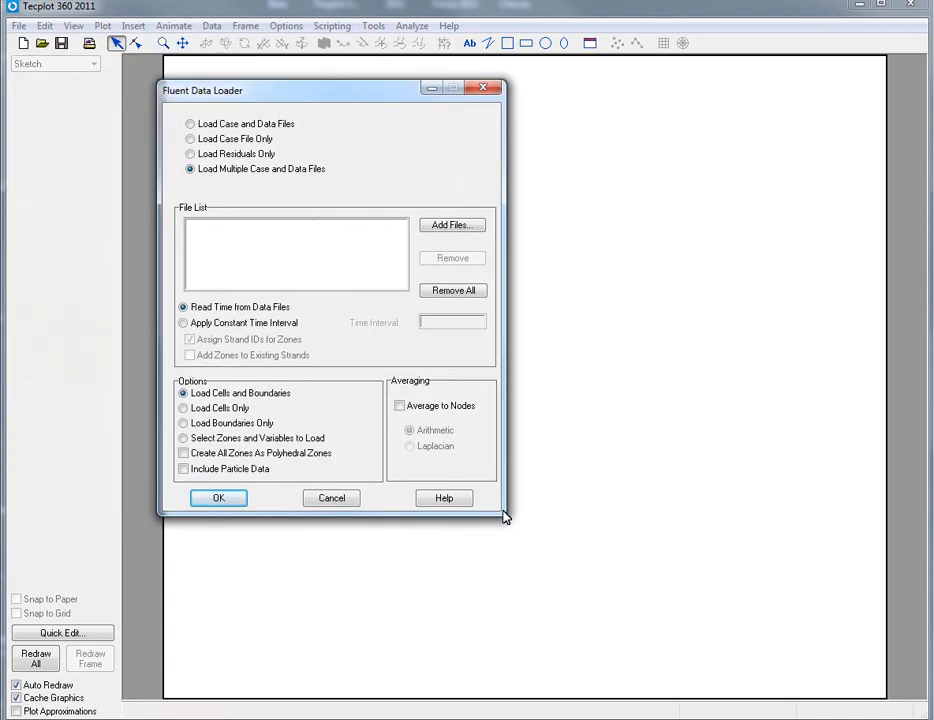
{"action": "mouse_move", "coordinate": [318, 301]}
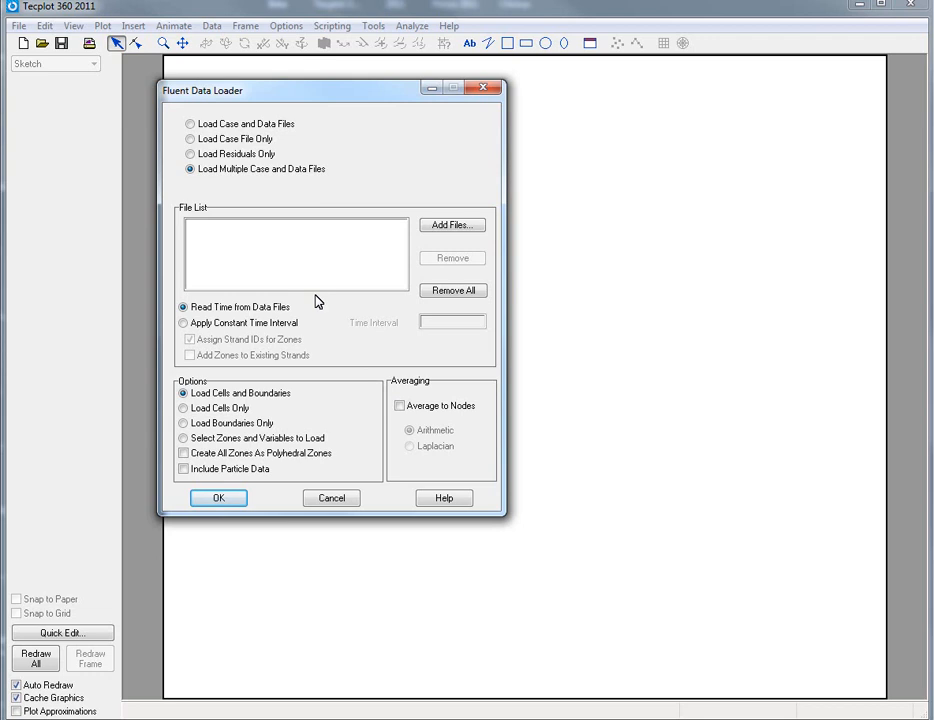
{"action": "mouse_move", "coordinate": [327, 277]}
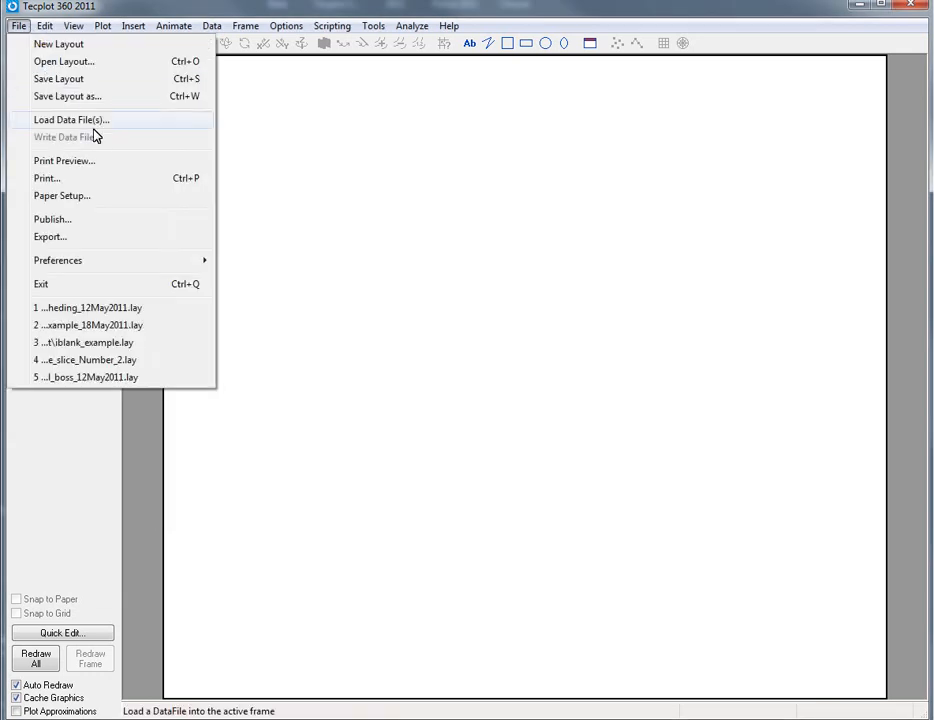
- Open the Plot3D Loader and uncheck Uniform Grid Structure
{"action": "left_click", "coordinate": [71, 119]}
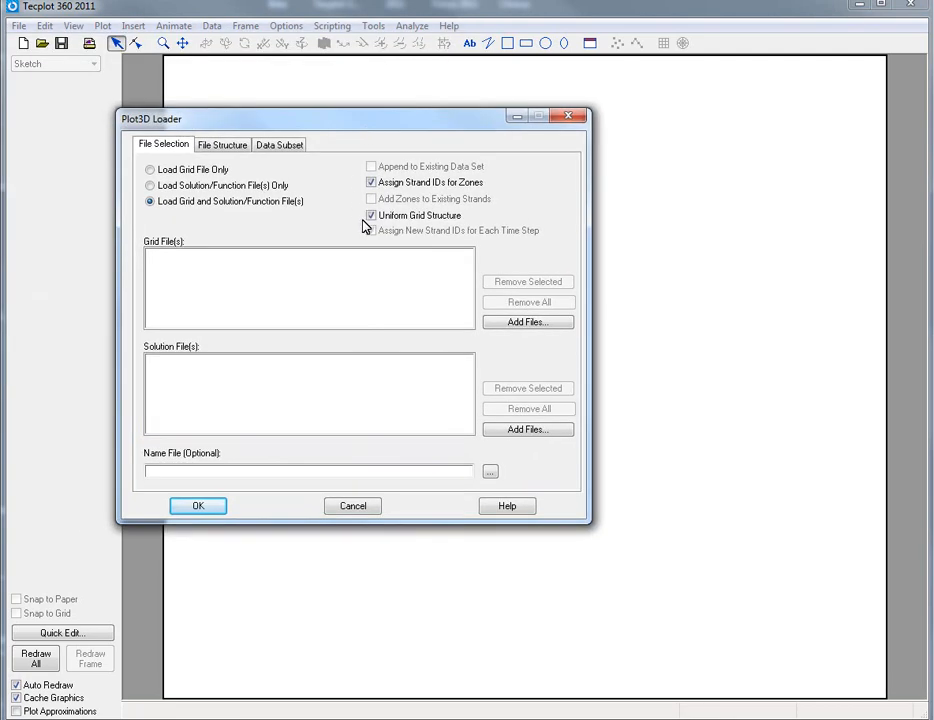
{"action": "left_click", "coordinate": [371, 215]}
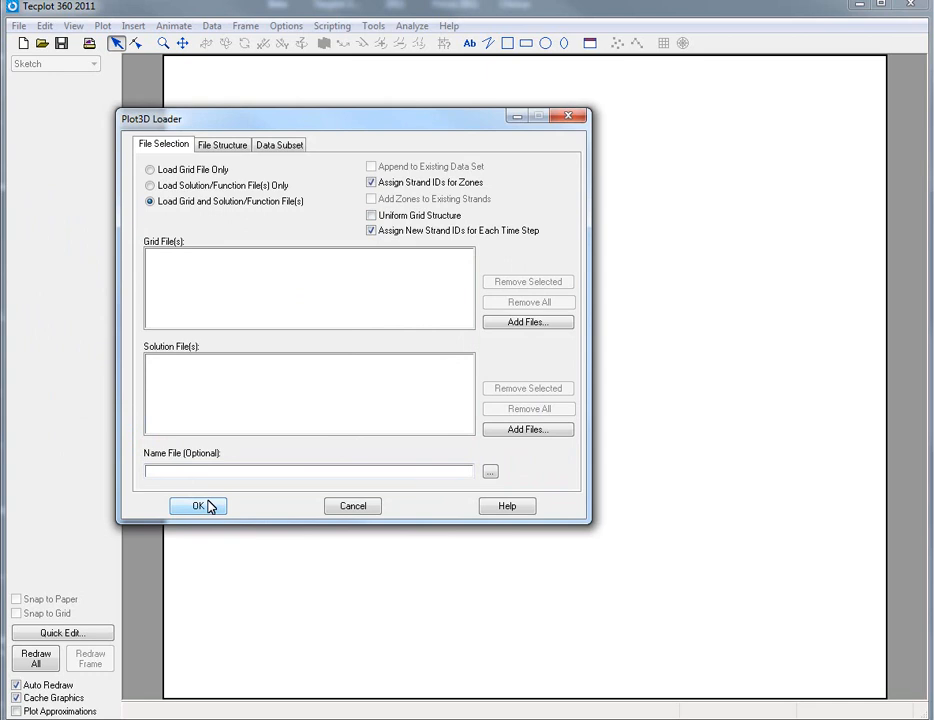
- Attempt a load, dismiss the 'No grid file specified' error, and cancel the Plot3D Loader
{"action": "left_click", "coordinate": [198, 506]}
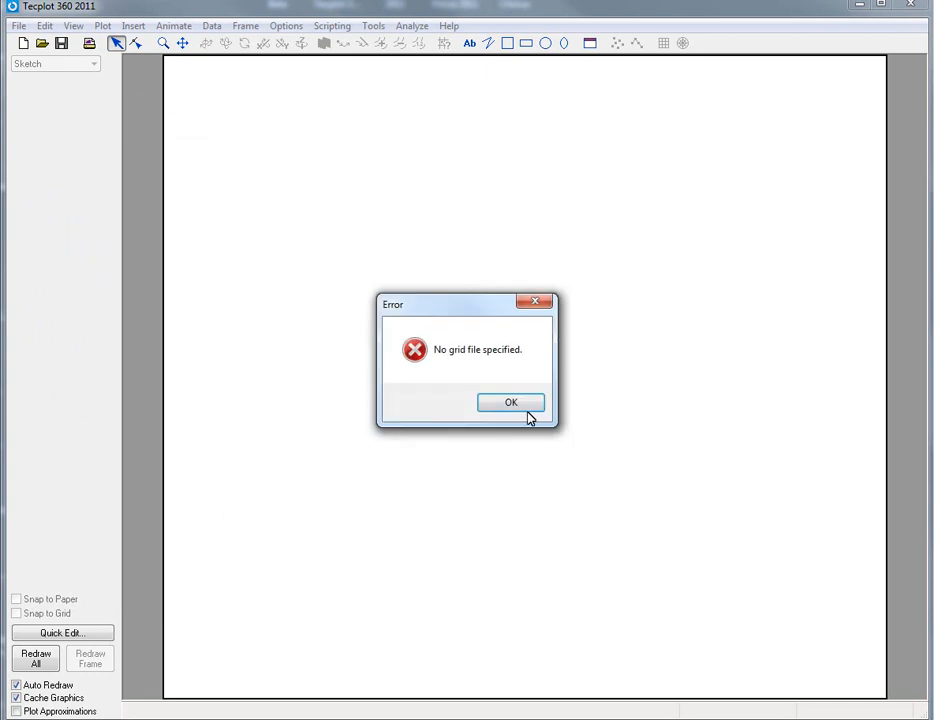
{"action": "left_click", "coordinate": [510, 402]}
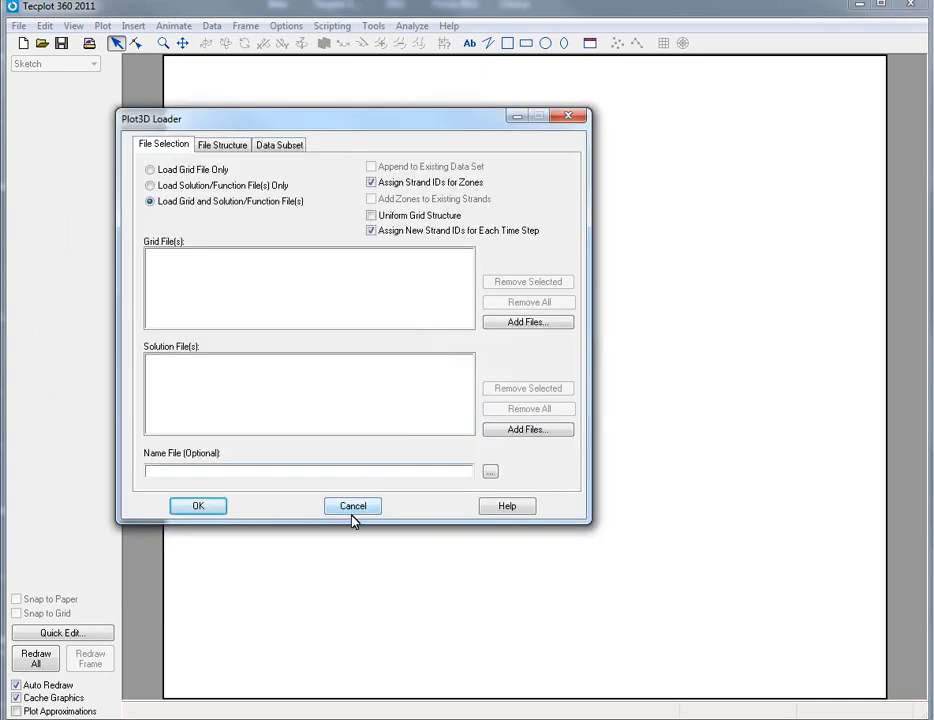
{"action": "left_click", "coordinate": [352, 505]}
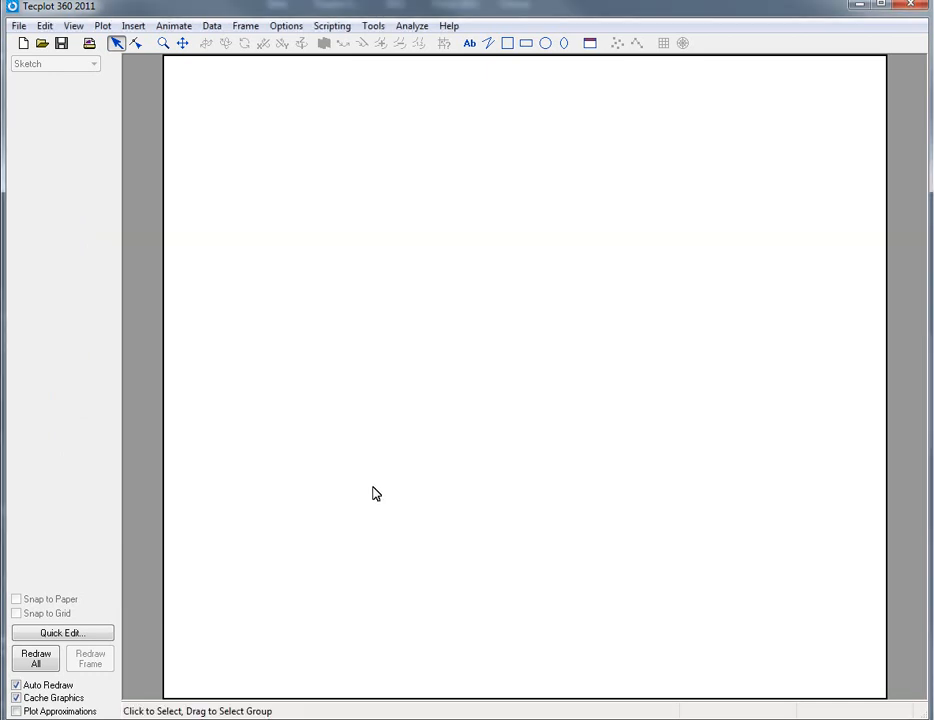